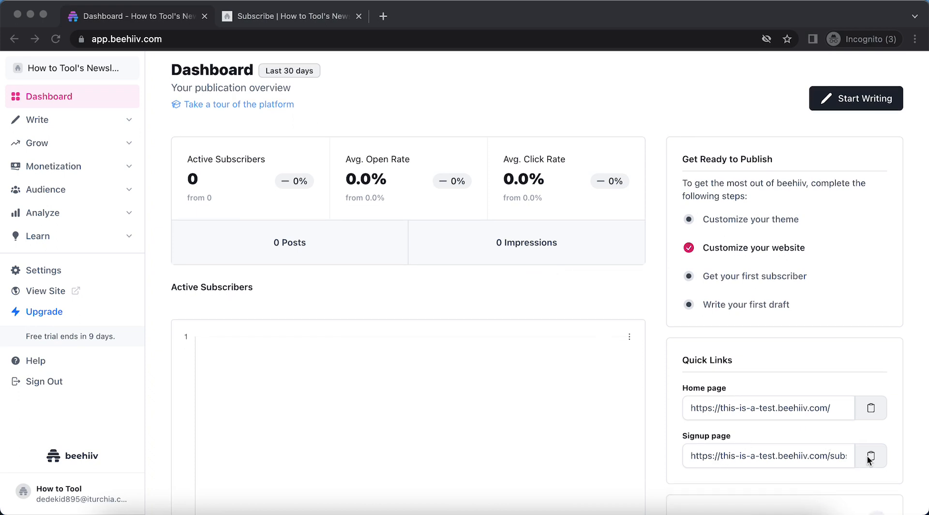
View the publication's subscribe landing page via the Dashboard's Signup page quick link
click(871, 456)
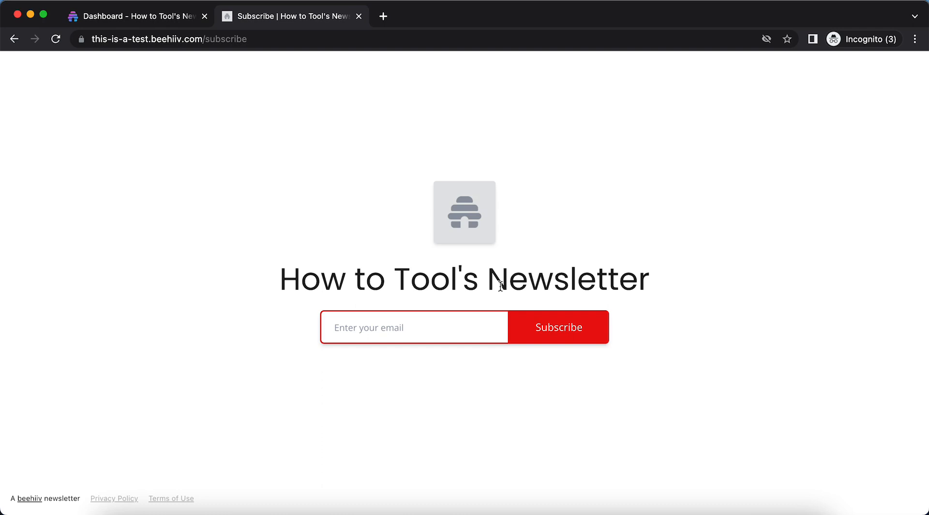
mouse_move(527, 260)
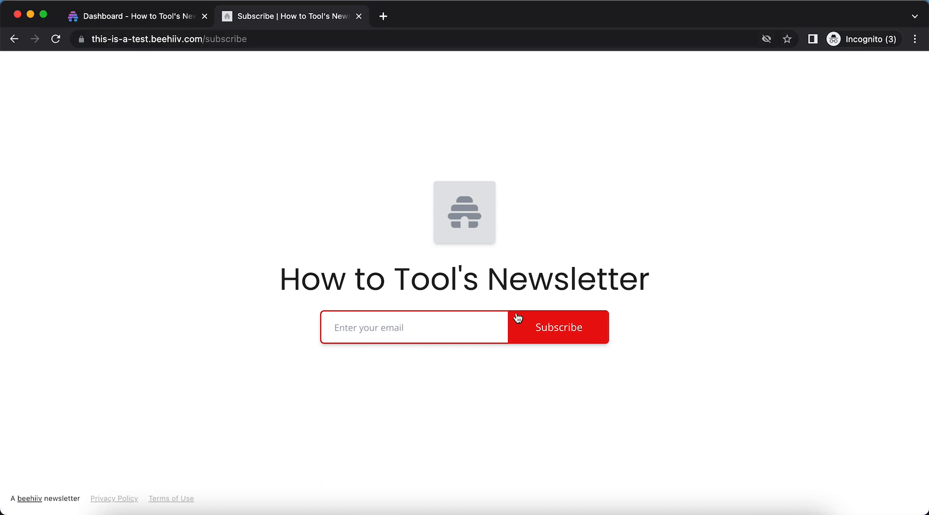
mouse_move(95, 29)
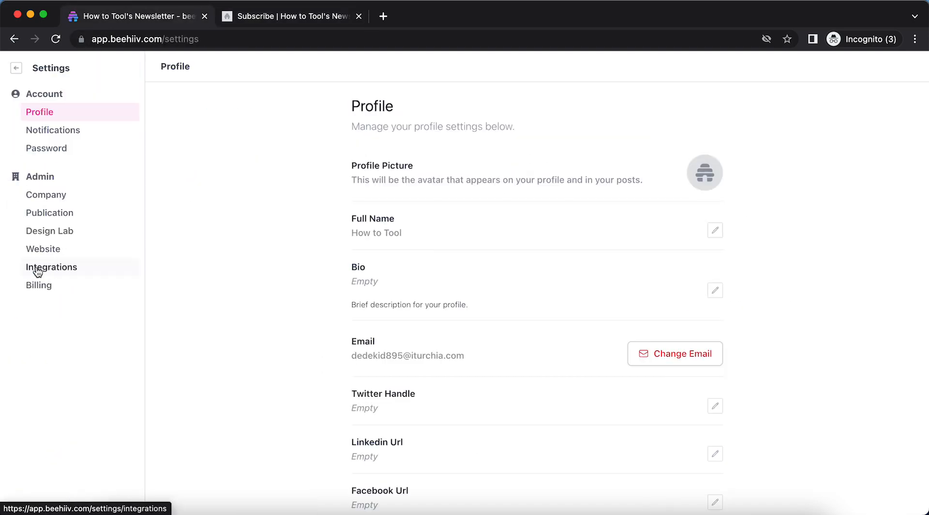
Change the website's Primary Color to blue and leave the Secondary Color unchanged
click(43, 249)
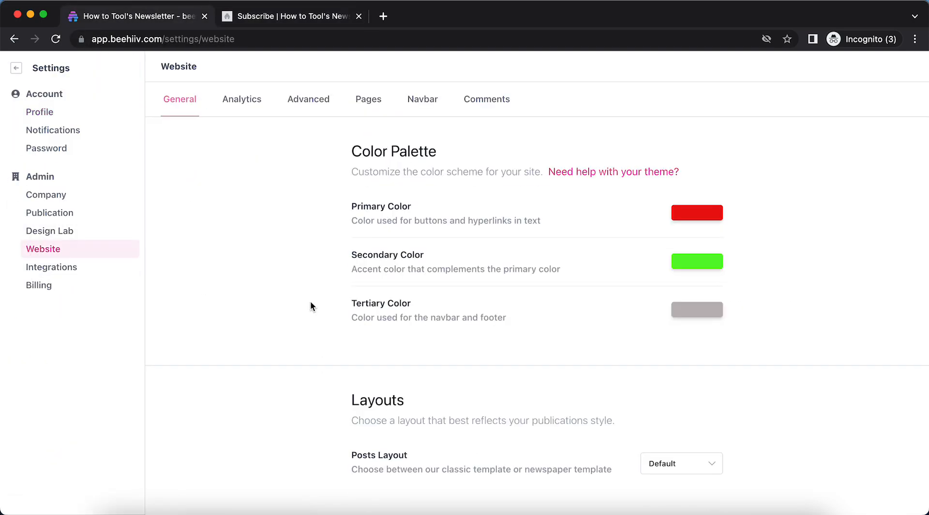
click(697, 212)
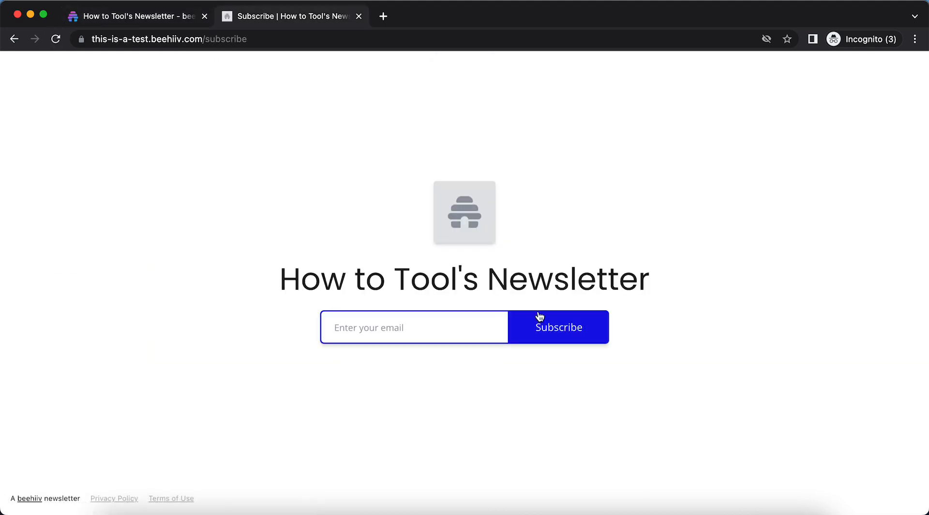
click(136, 16)
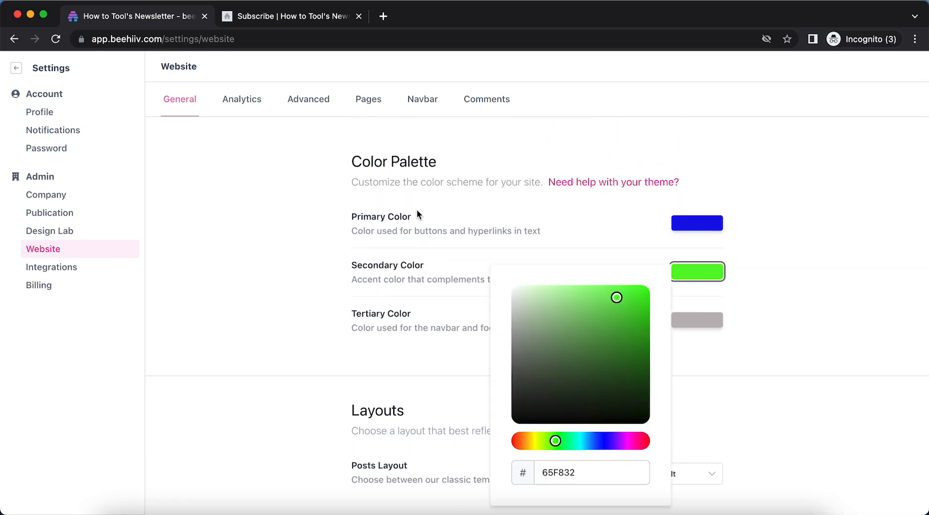
click(735, 350)
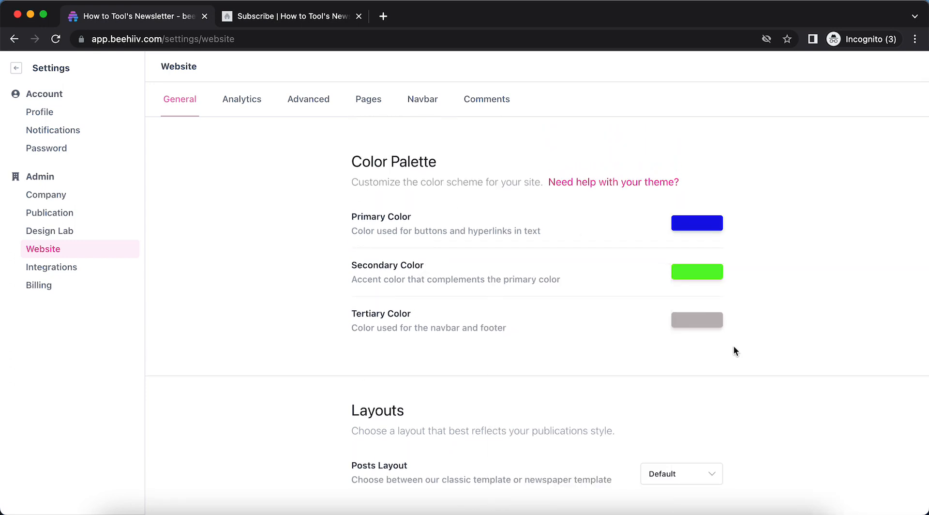
Set the Subscribe landing page theme to Dark and preview its black background
scroll(down, 3)
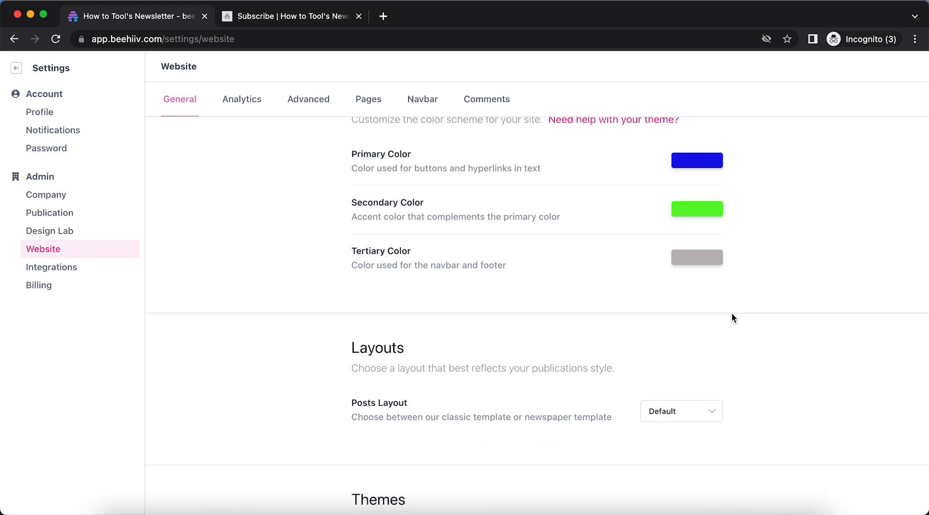
scroll(down, 3)
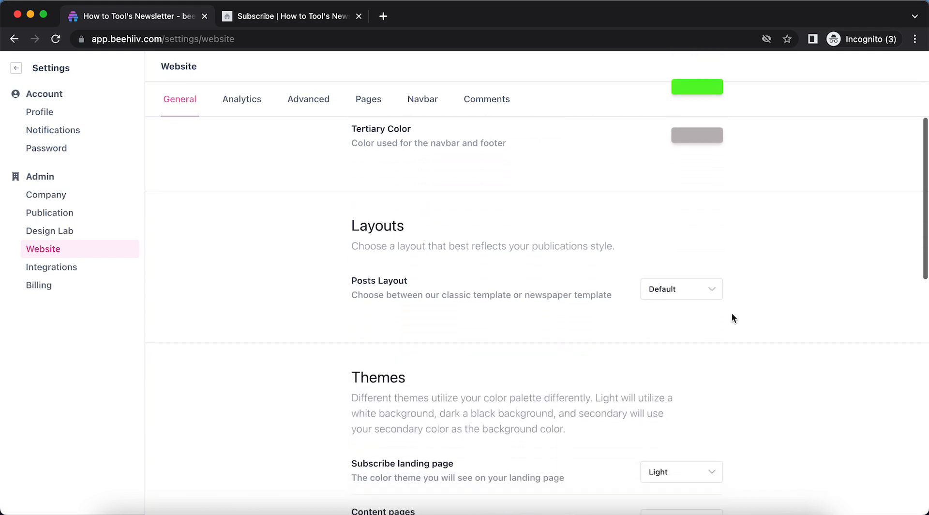
scroll(down, 3)
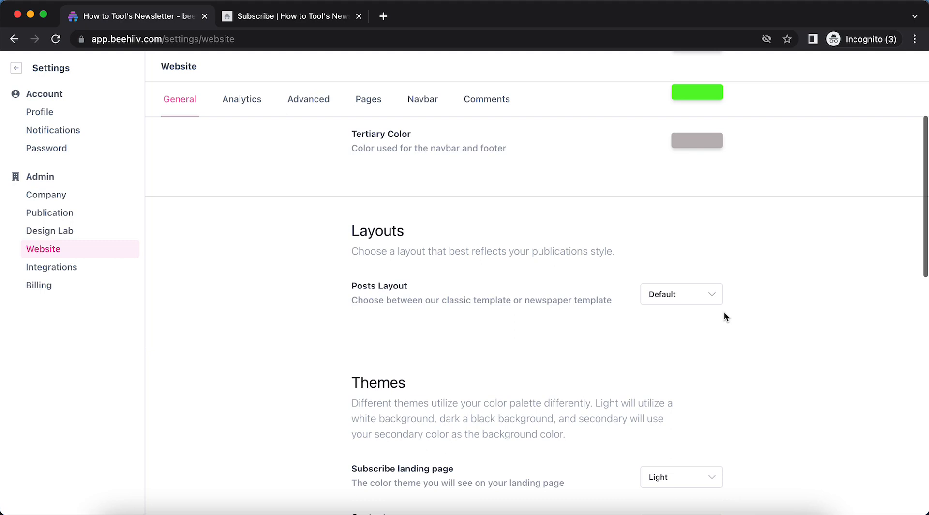
scroll(down, 3)
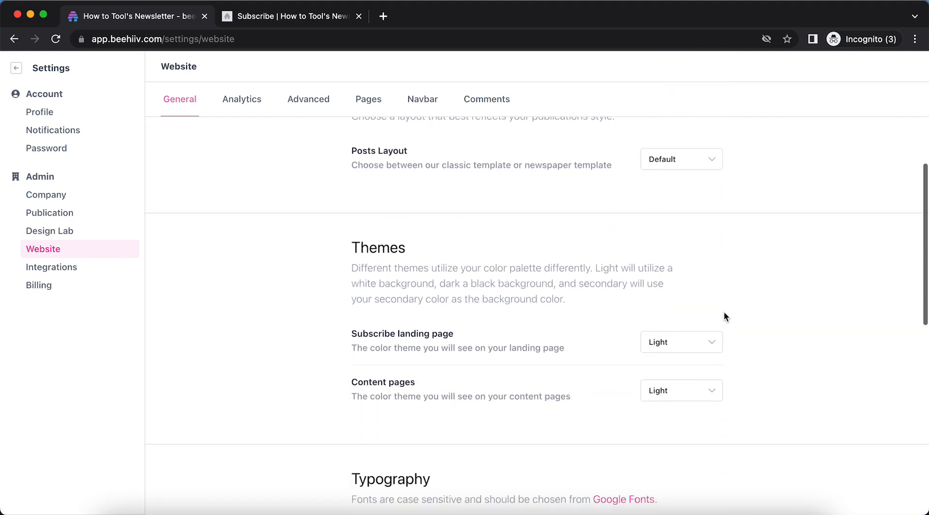
scroll(down, 3)
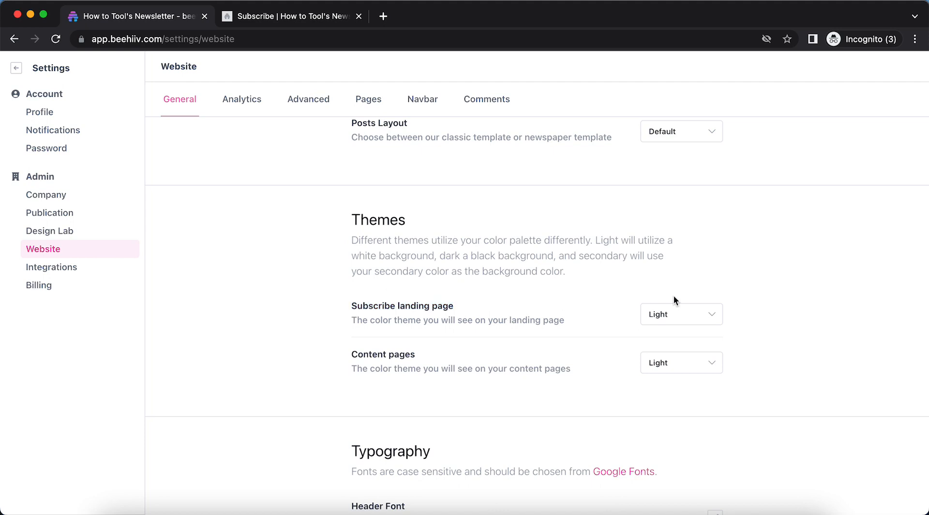
click(680, 314)
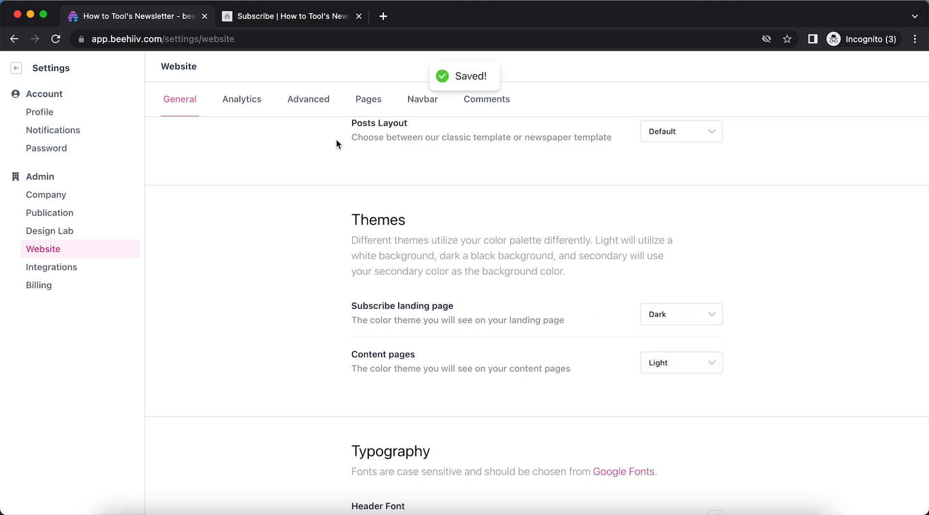
click(291, 16)
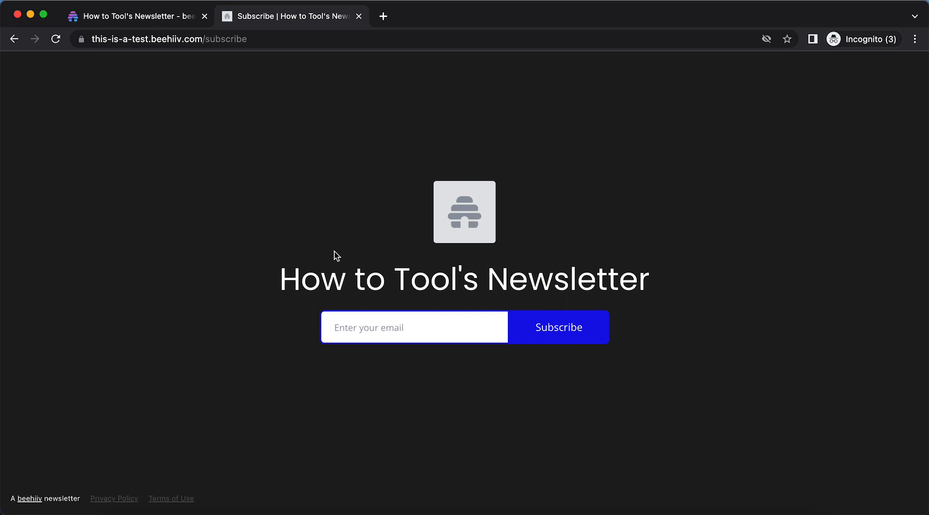
mouse_move(156, 70)
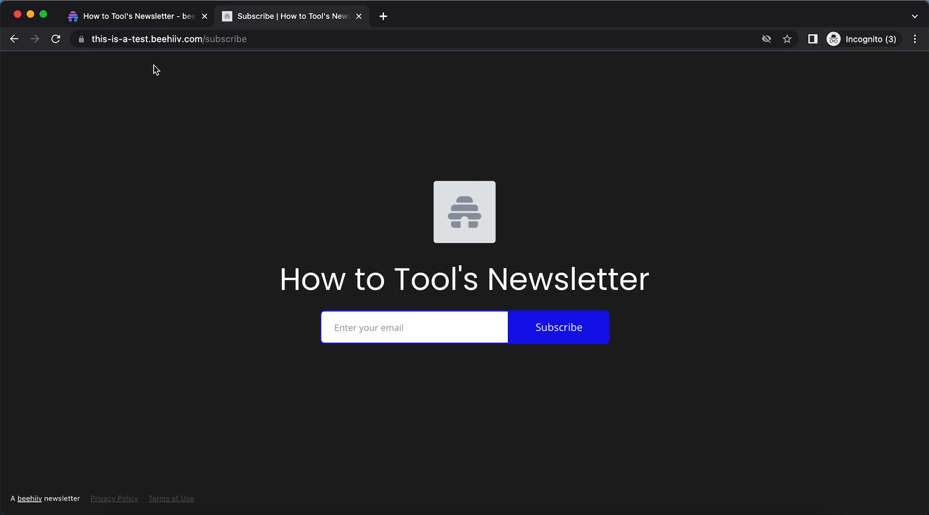
Set the Subscribe landing page theme to Secondary and preview it
click(137, 17)
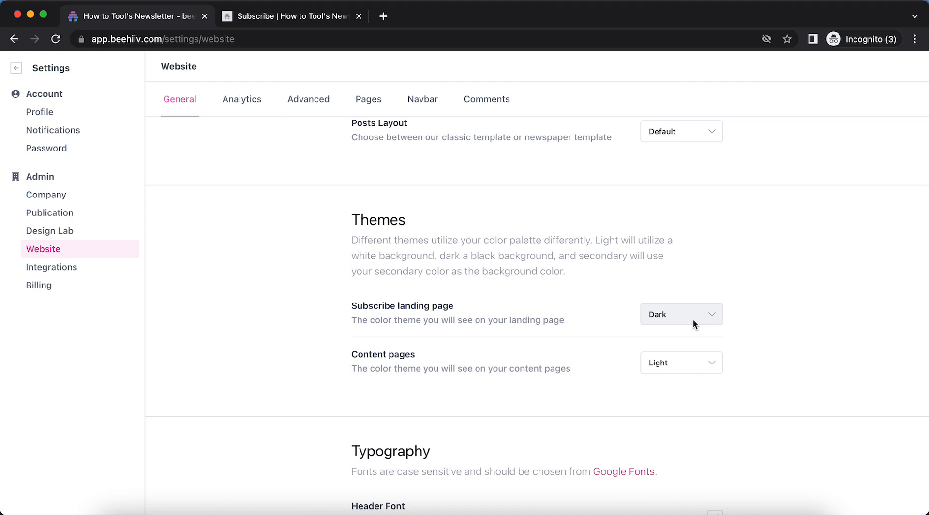
click(681, 314)
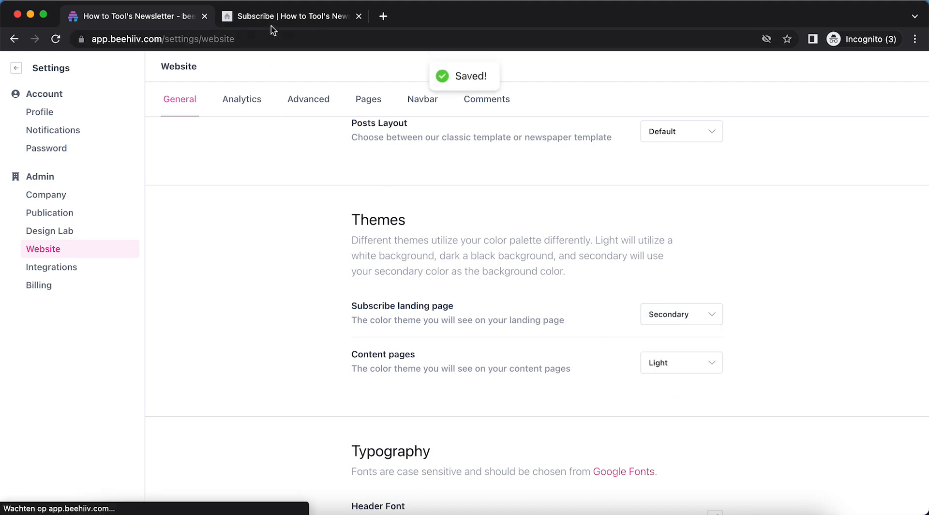
click(290, 16)
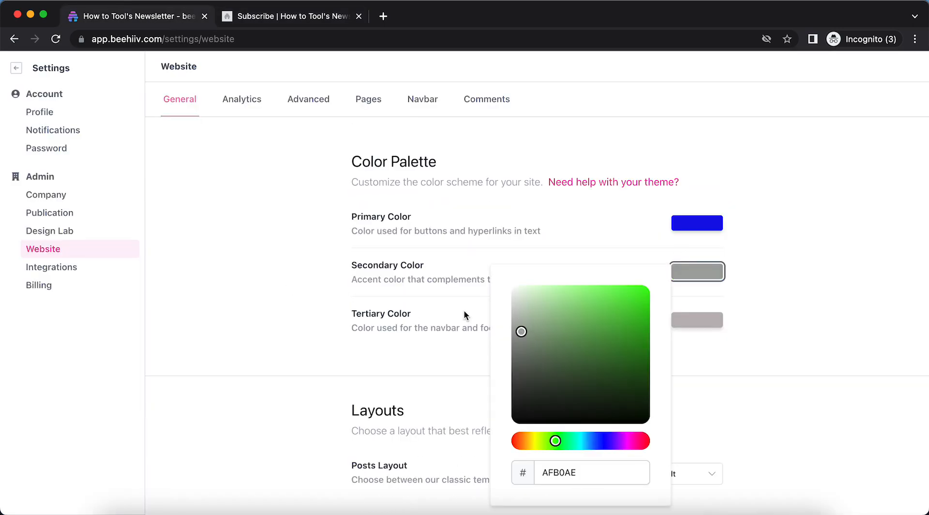
Shift the Secondary Color to a pink shade and preview the pink background
click(535, 303)
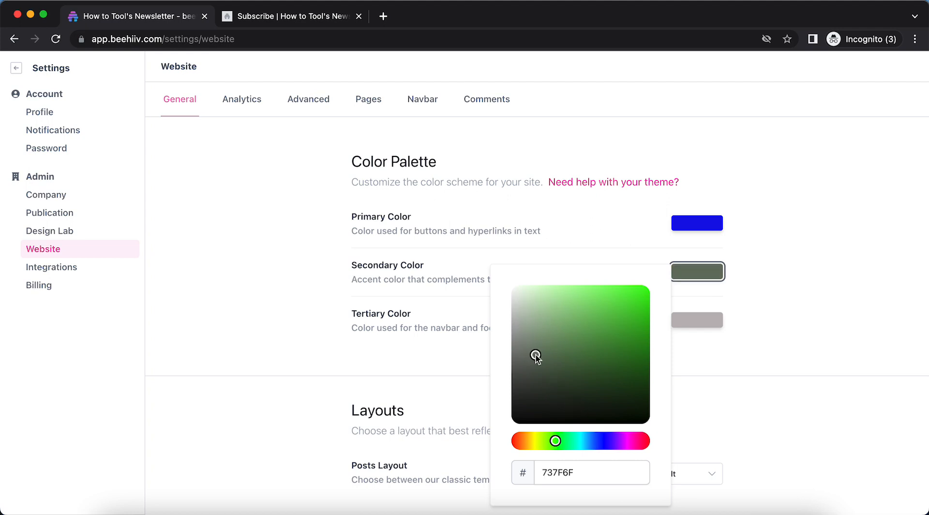
drag(554, 441, 621, 441)
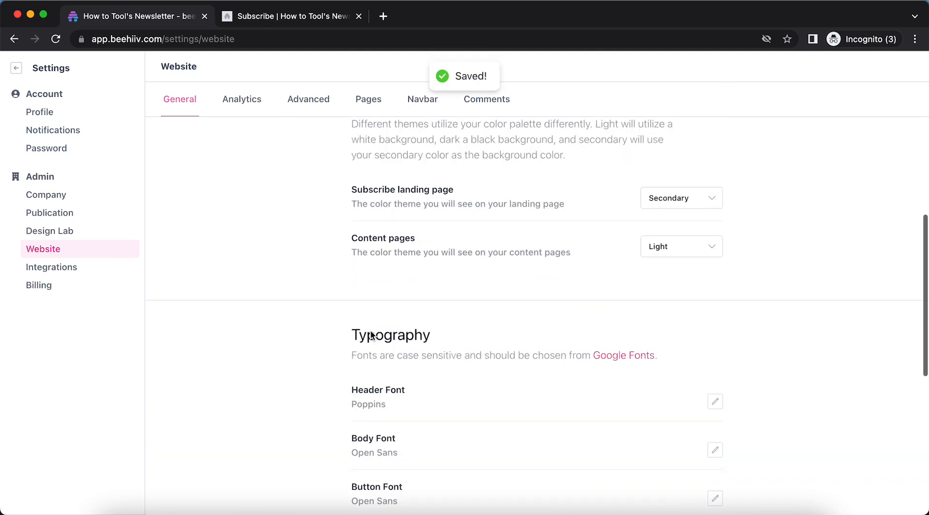
click(291, 16)
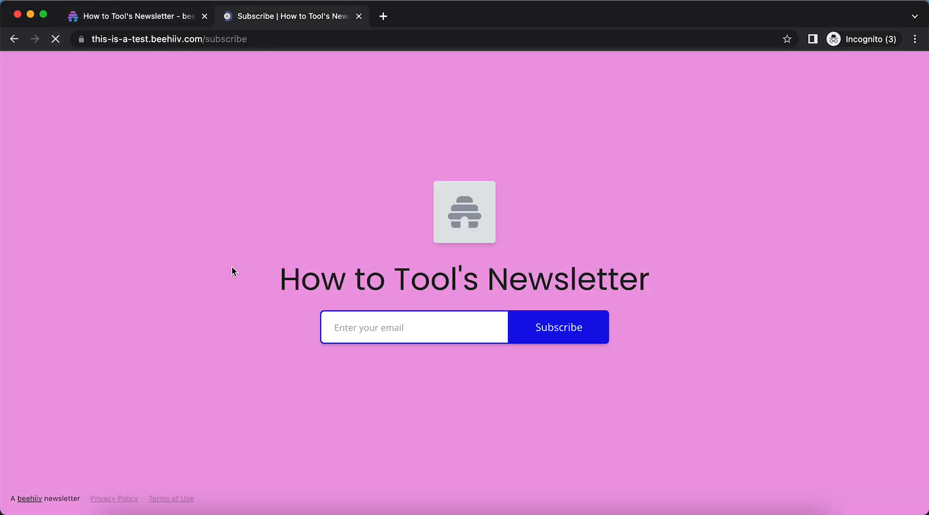
Reopen the Secondary Color picker to change it from pink to mint green (A5EFD4)
click(137, 16)
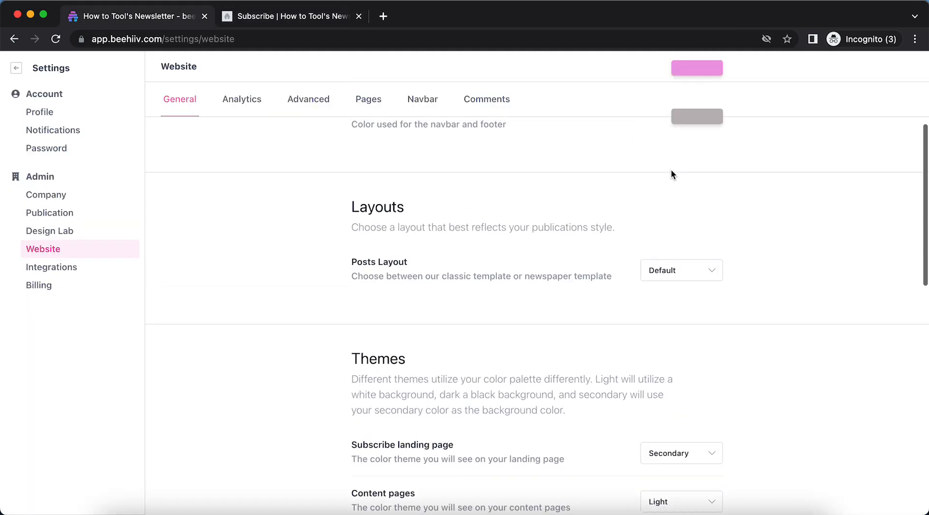
click(697, 138)
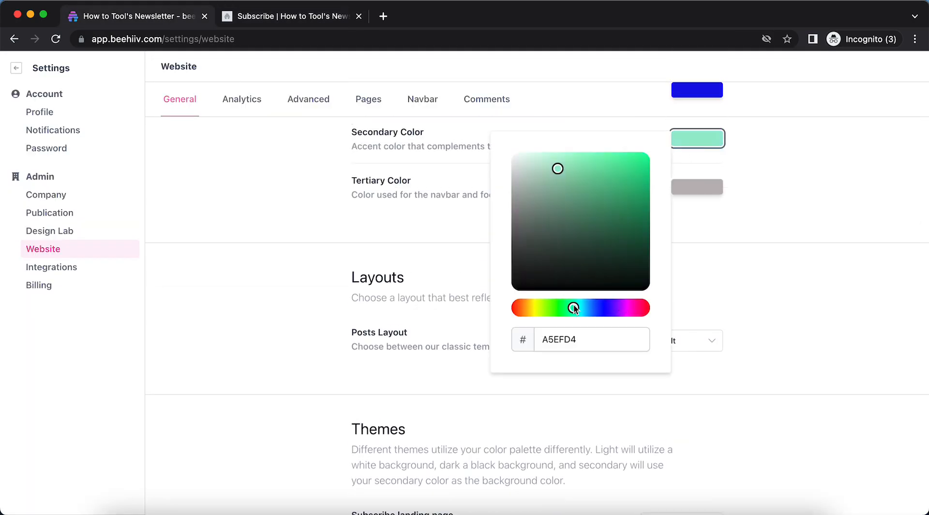